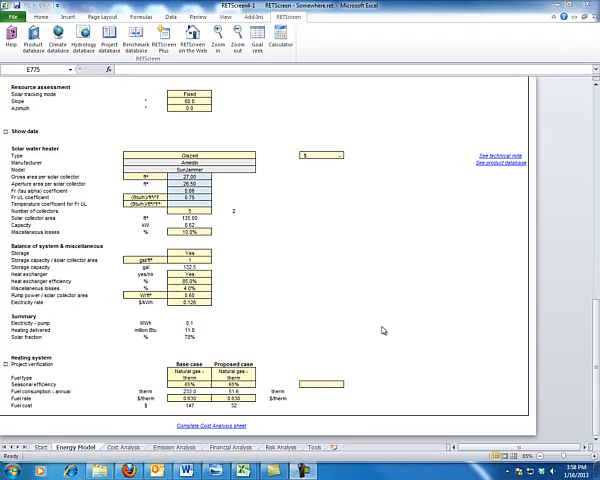
mouse_move(68, 346)
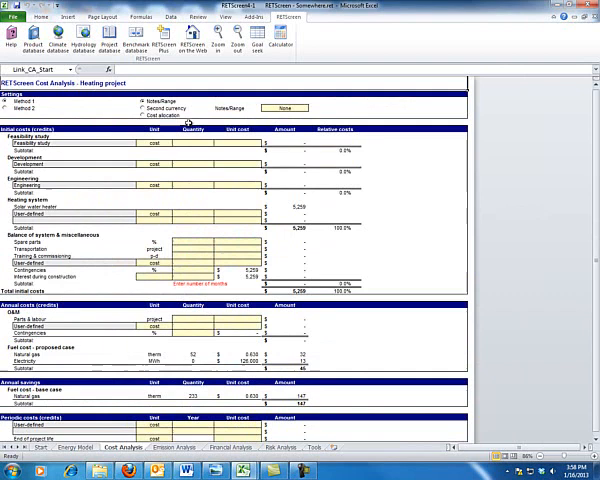
mouse_move(100, 156)
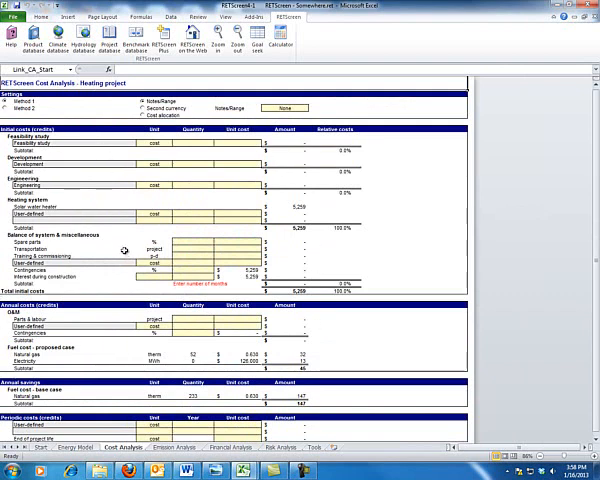
Review the initial costs totaling $5,259 and the $45 annual natural gas costs on the Cost Analysis sheet.
scroll(down, 3)
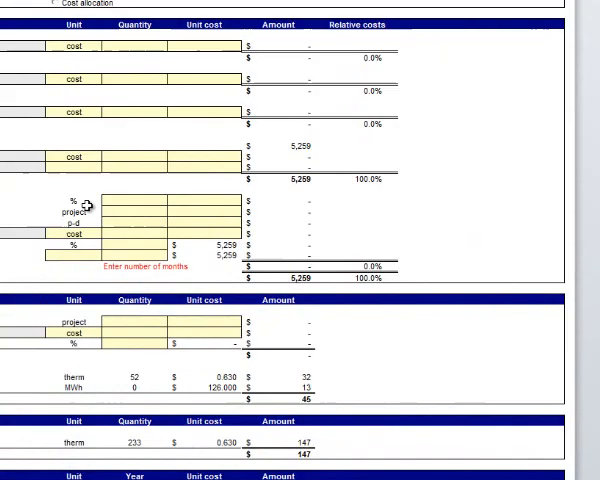
scroll(down, 3)
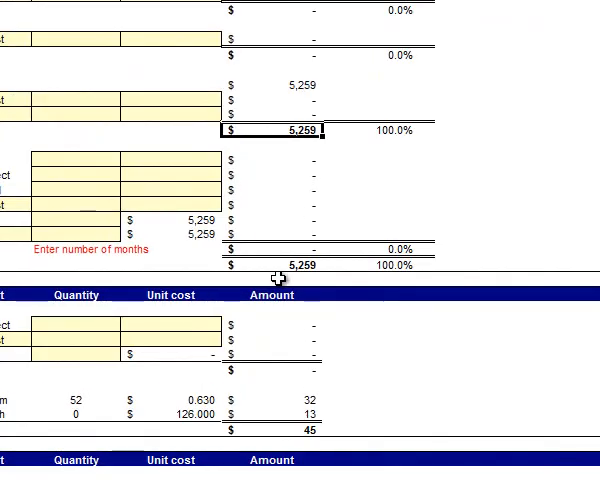
scroll(down, 3)
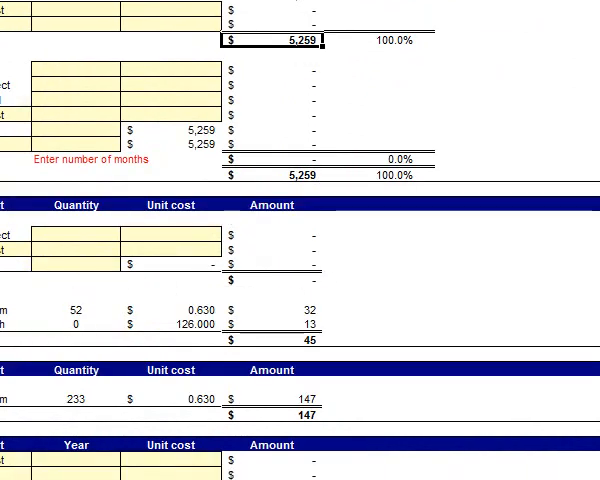
mouse_move(280, 322)
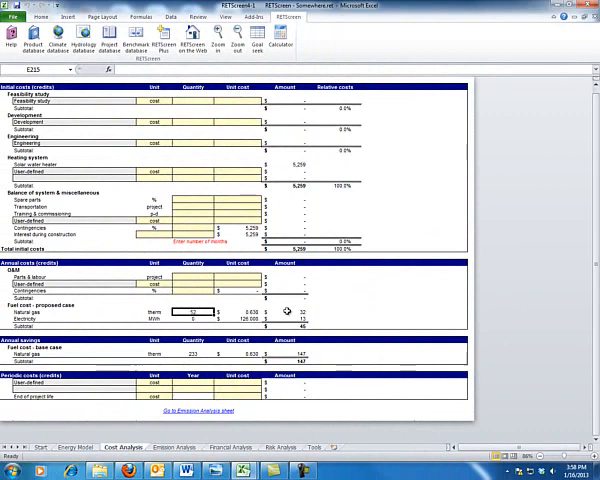
click(290, 324)
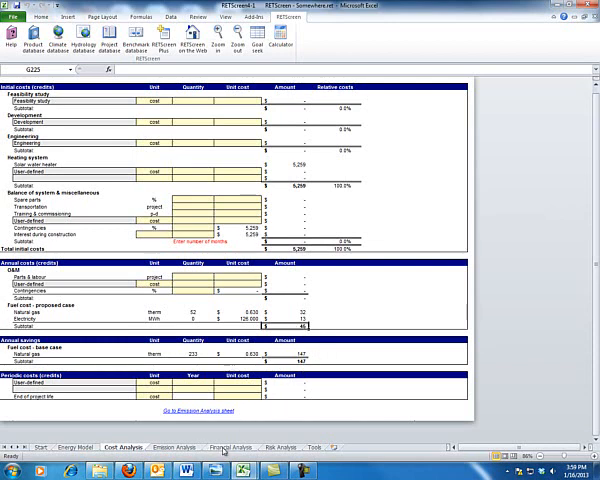
Show the Financial Analysis summary with $1,578 incentives against $5,259 initial and $45 annual costs.
click(228, 450)
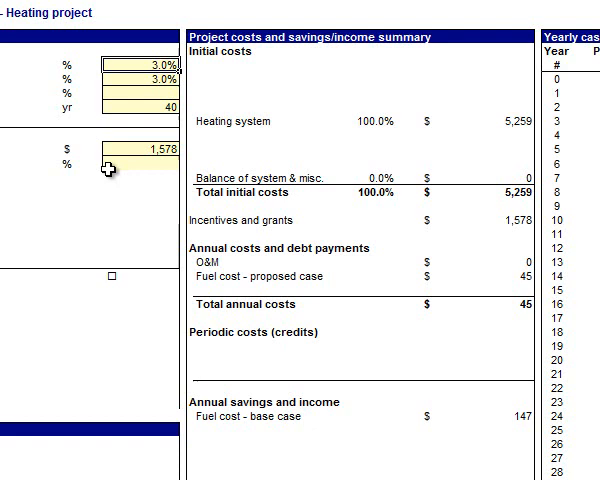
mouse_move(140, 118)
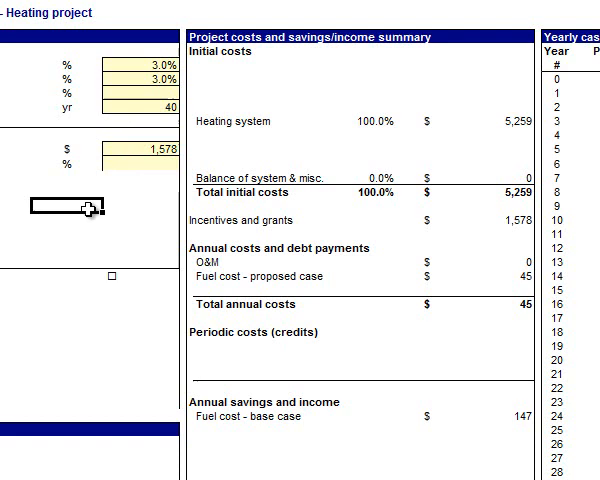
scroll(down, 3)
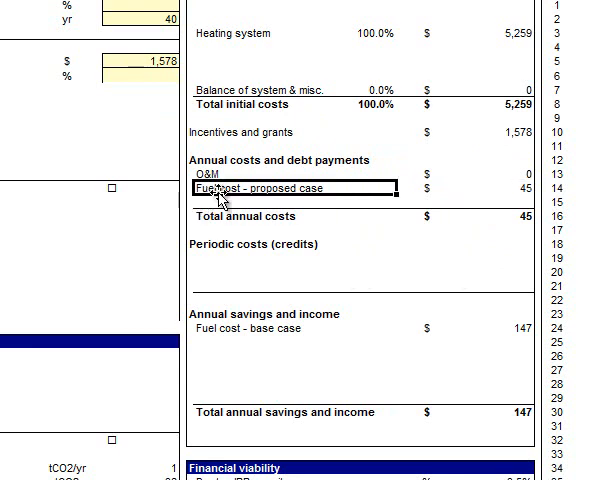
click(290, 216)
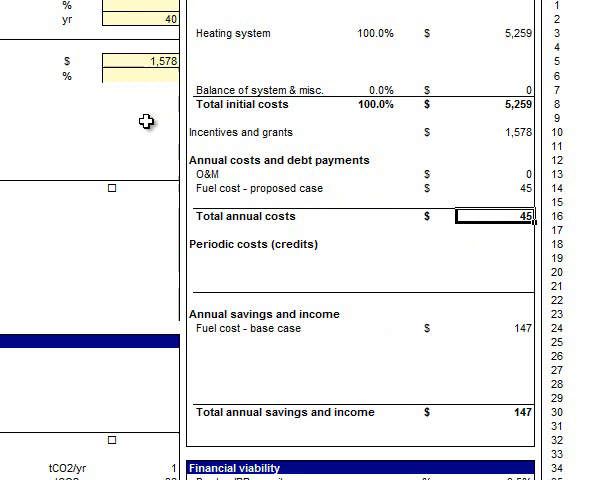
mouse_move(442, 122)
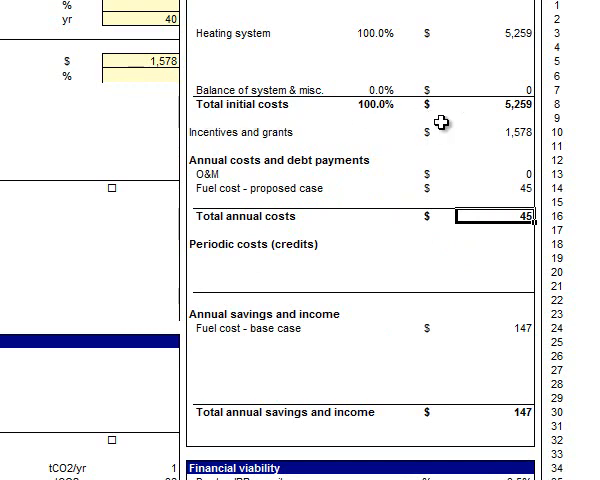
mouse_move(288, 182)
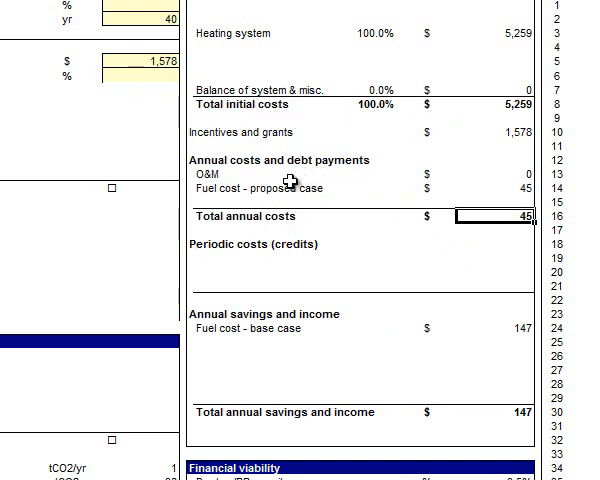
click(290, 176)
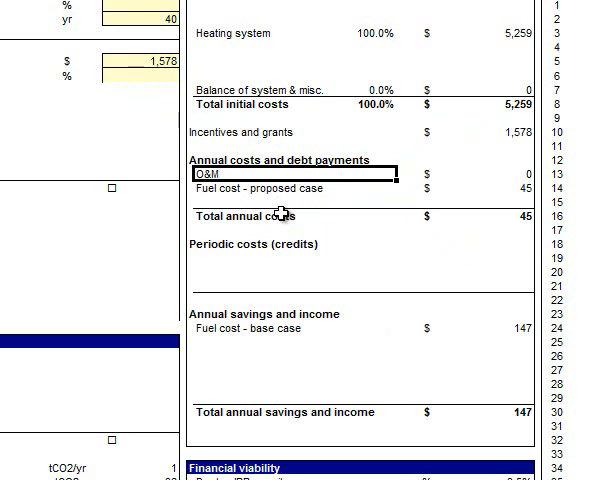
mouse_move(512, 176)
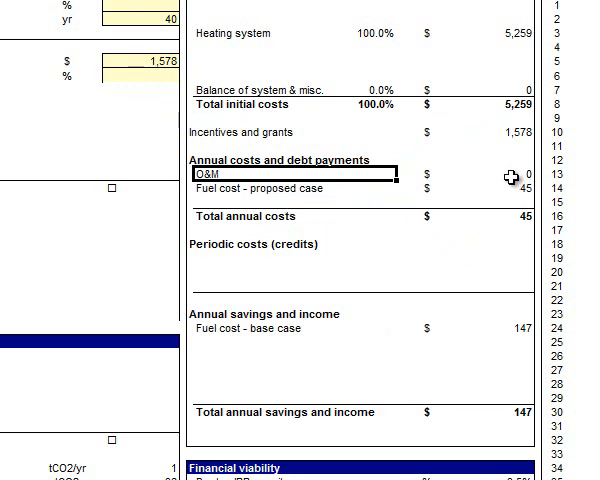
click(500, 172)
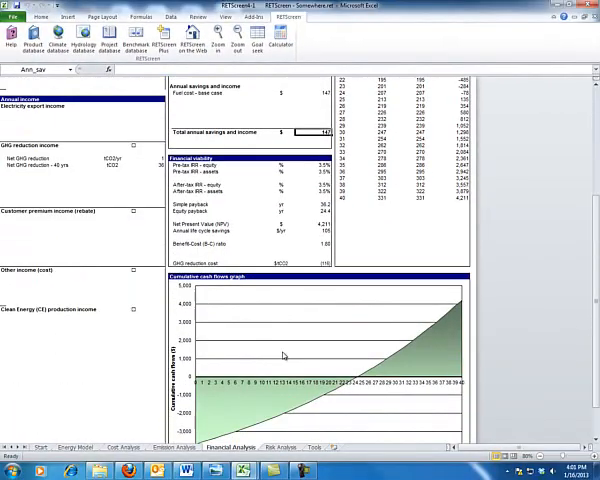
mouse_move(360, 456)
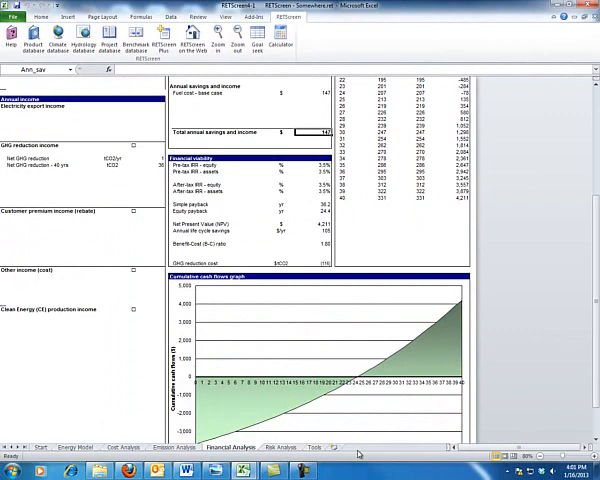
scroll(down, 3)
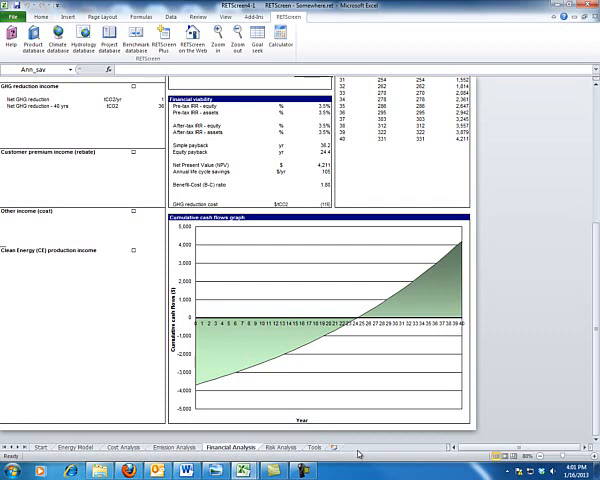
mouse_move(360, 328)
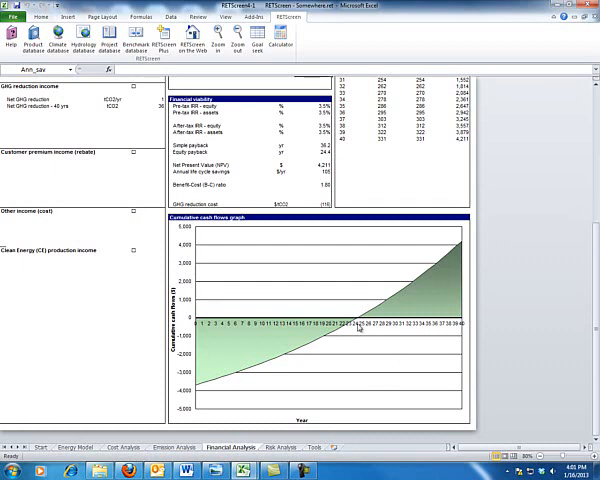
scroll(up, 3)
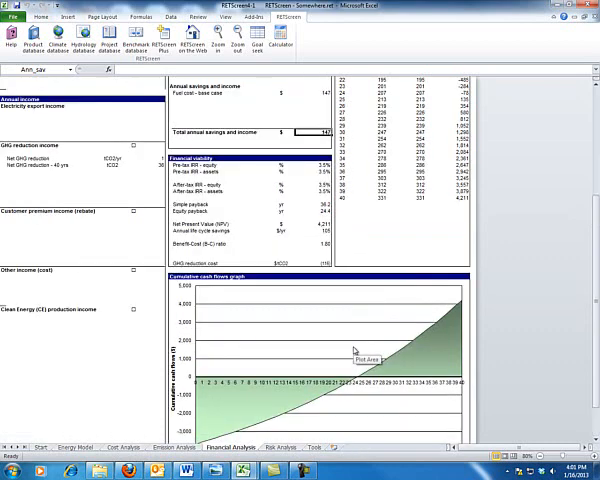
scroll(up, 3)
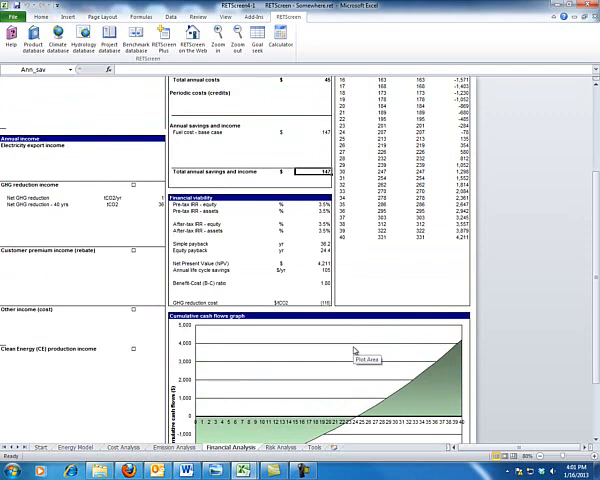
scroll(down, 3)
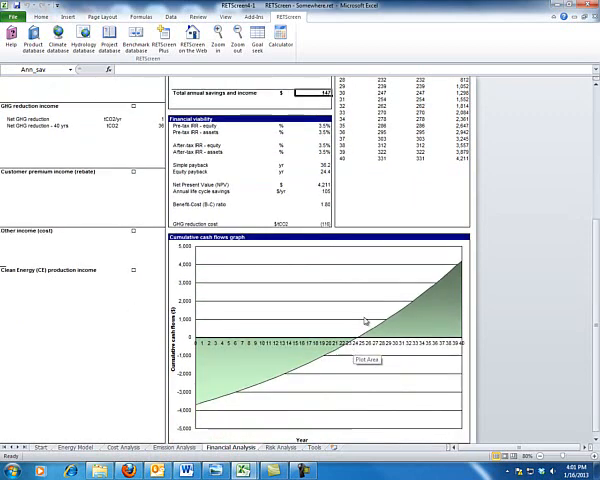
mouse_move(364, 350)
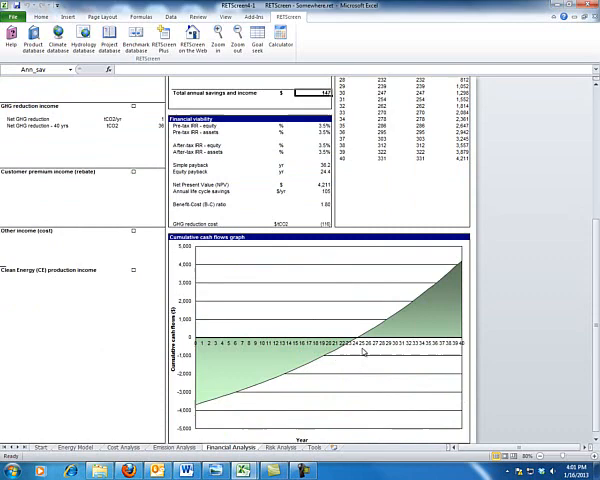
mouse_move(362, 348)
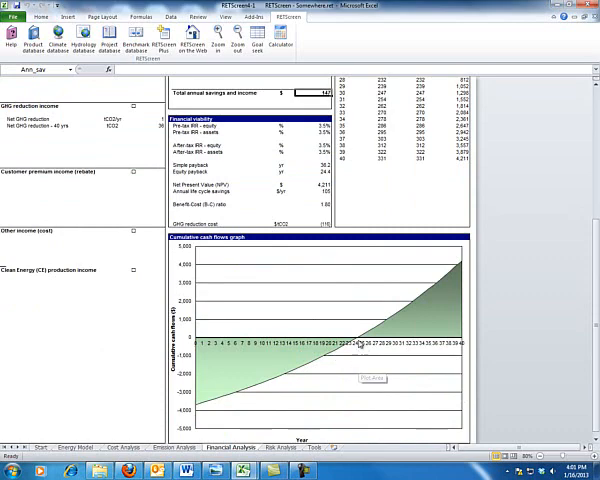
scroll(up, 3)
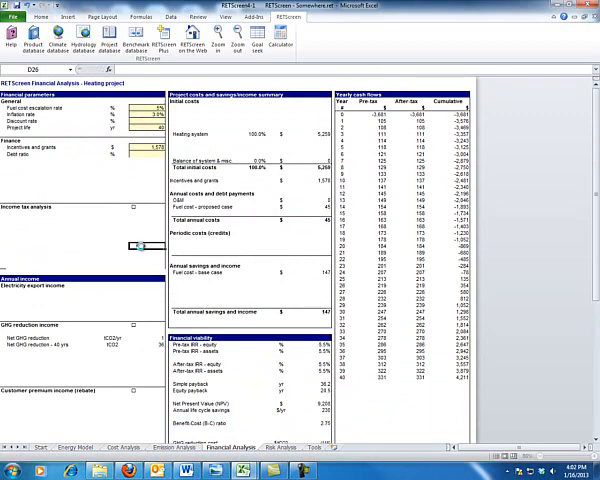
scroll(down, 3)
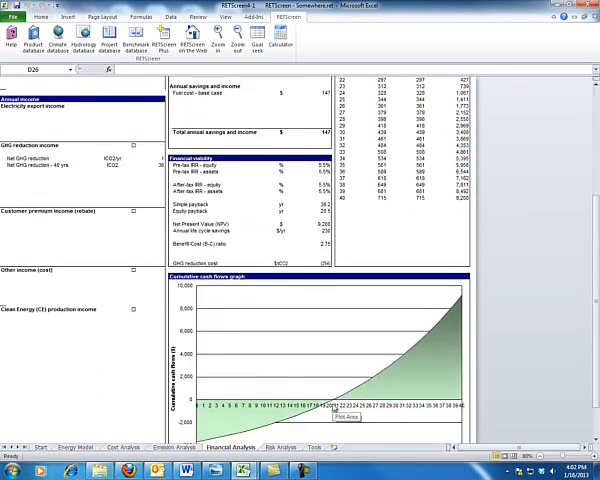
mouse_move(402, 368)
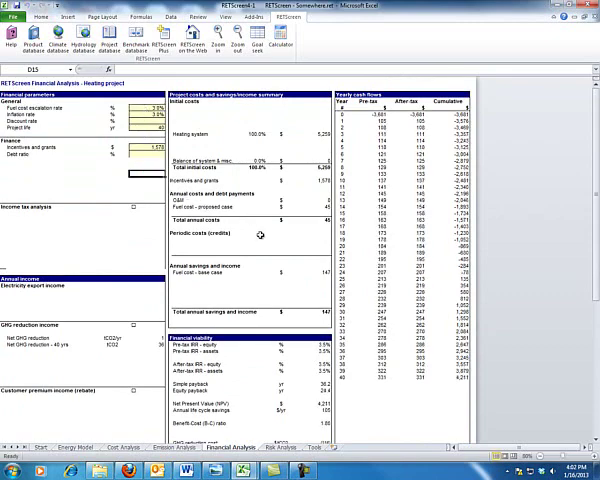
scroll(down, 3)
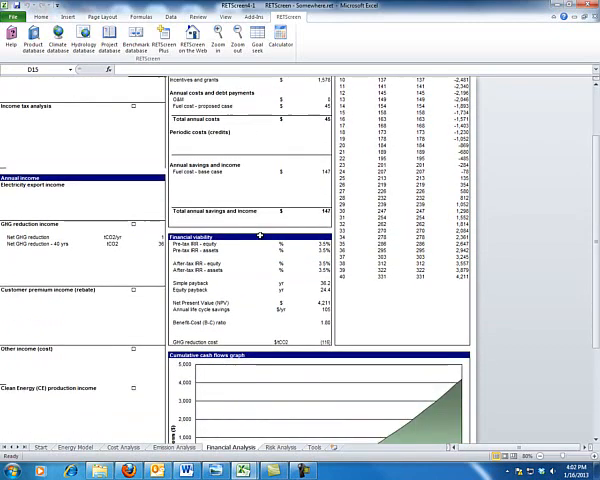
scroll(down, 3)
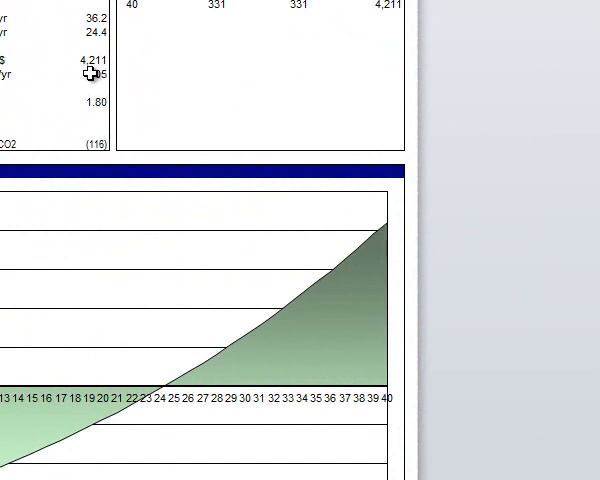
click(84, 62)
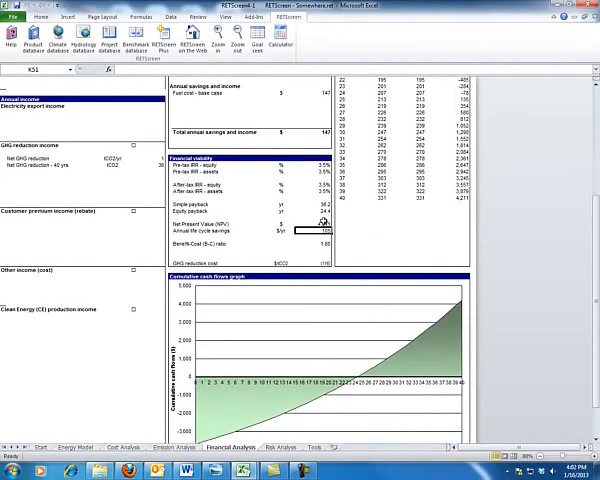
scroll(up, 3)
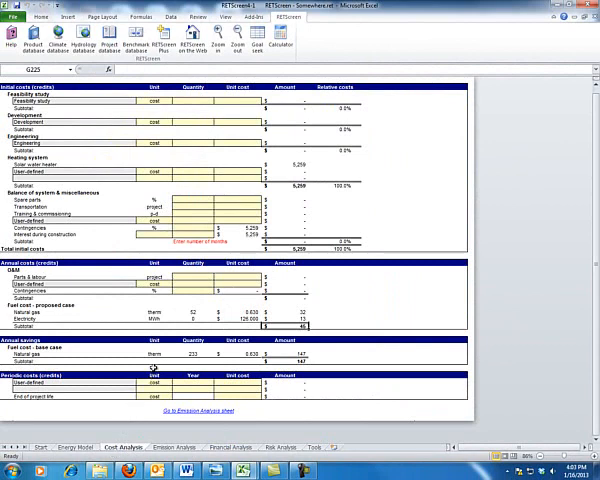
mouse_move(132, 368)
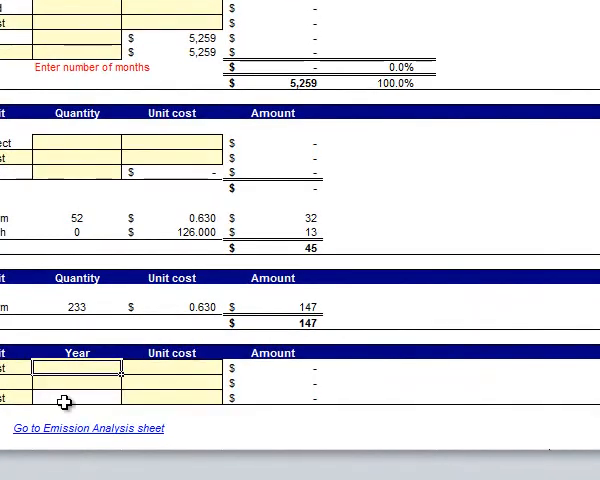
Enter a user-defined 10-year periodic cost of $30, giving NPV $3,946 and 3.4% IRR.
text(30)
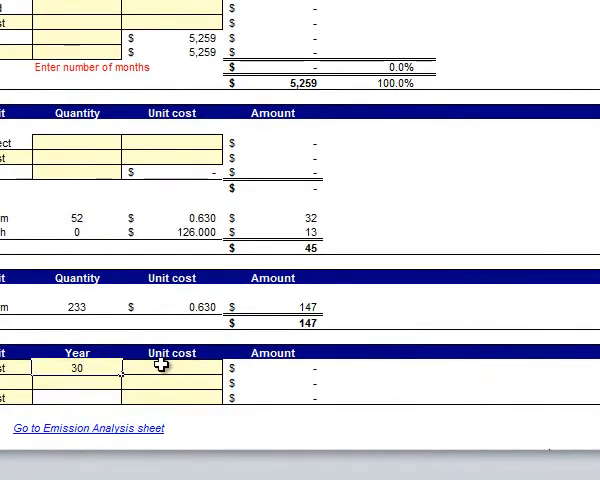
click(170, 372)
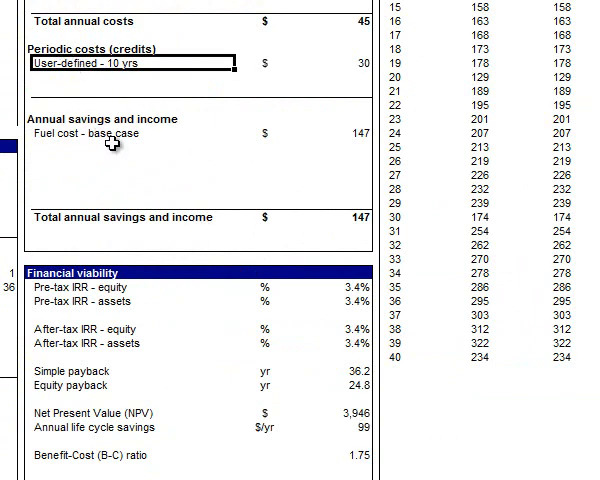
mouse_move(344, 52)
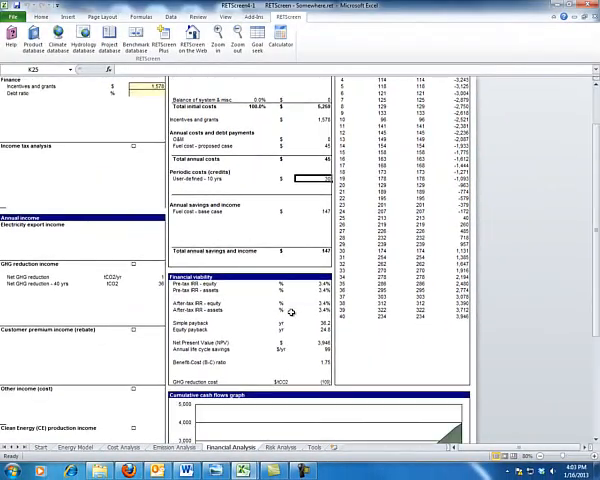
scroll(down, 3)
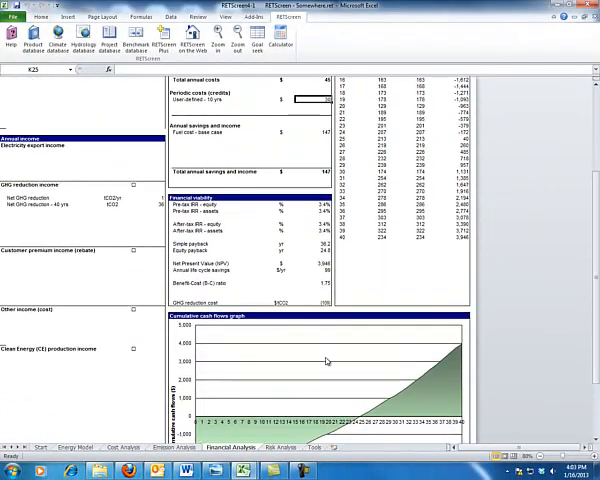
scroll(up, 3)
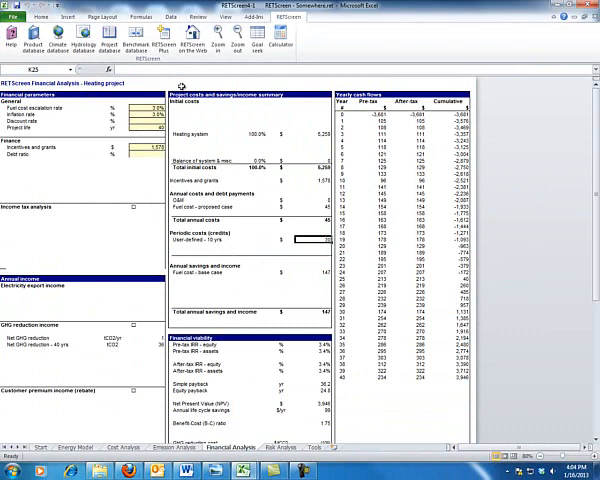
scroll(down, 3)
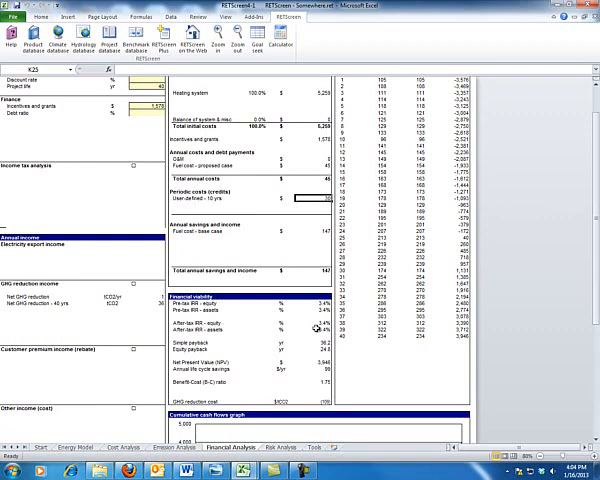
click(316, 324)
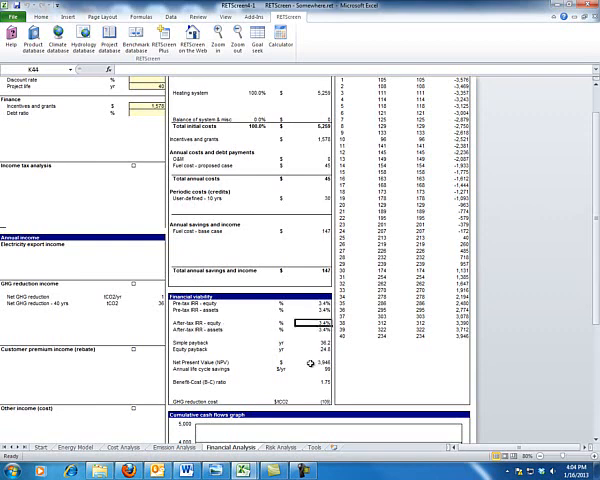
scroll(down, 3)
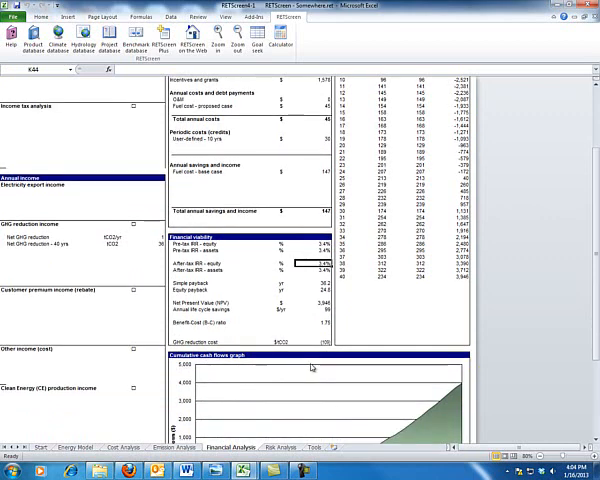
mouse_move(312, 368)
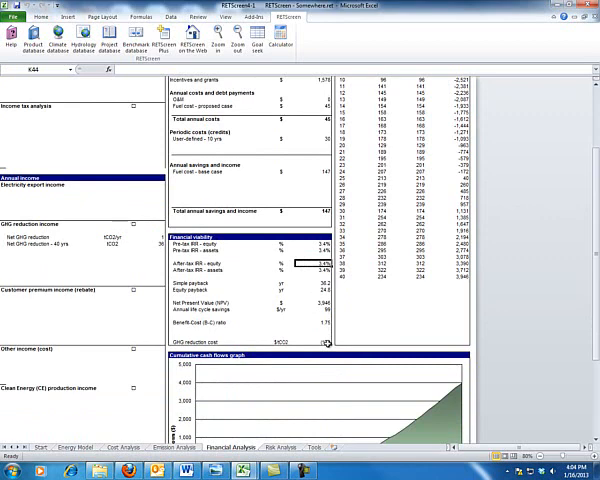
scroll(down, 3)
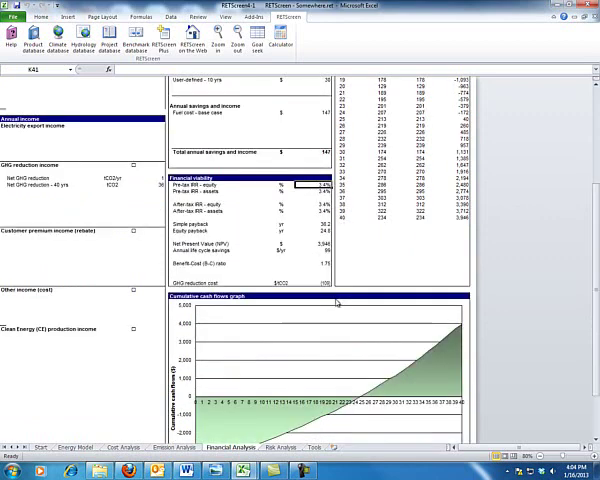
mouse_move(338, 304)
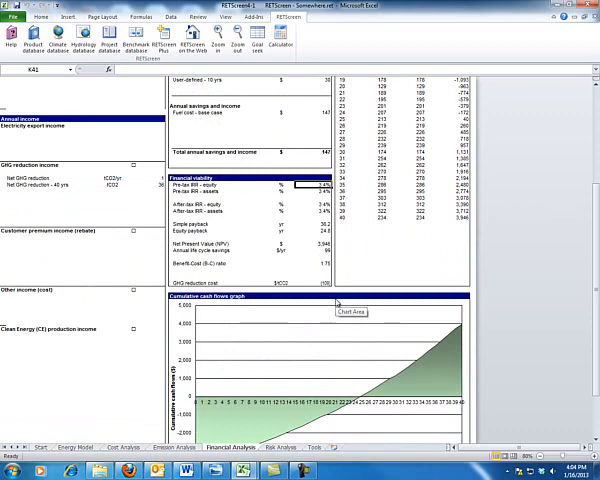